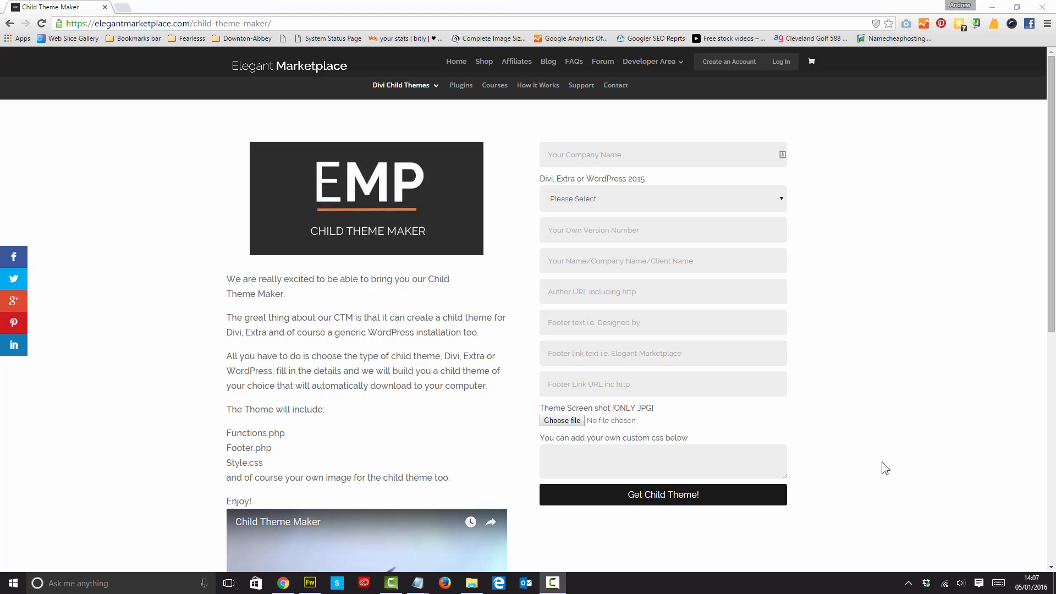
mouse_move(874, 441)
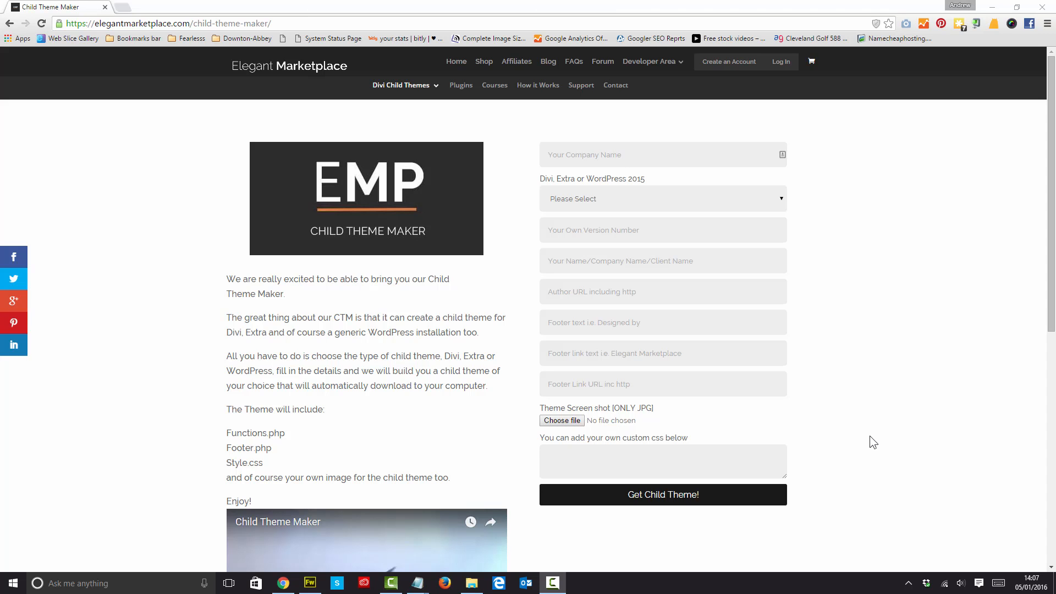
Enter the Somebodys Hero name, choose the Divi theme type and version 1.01
click(663, 198)
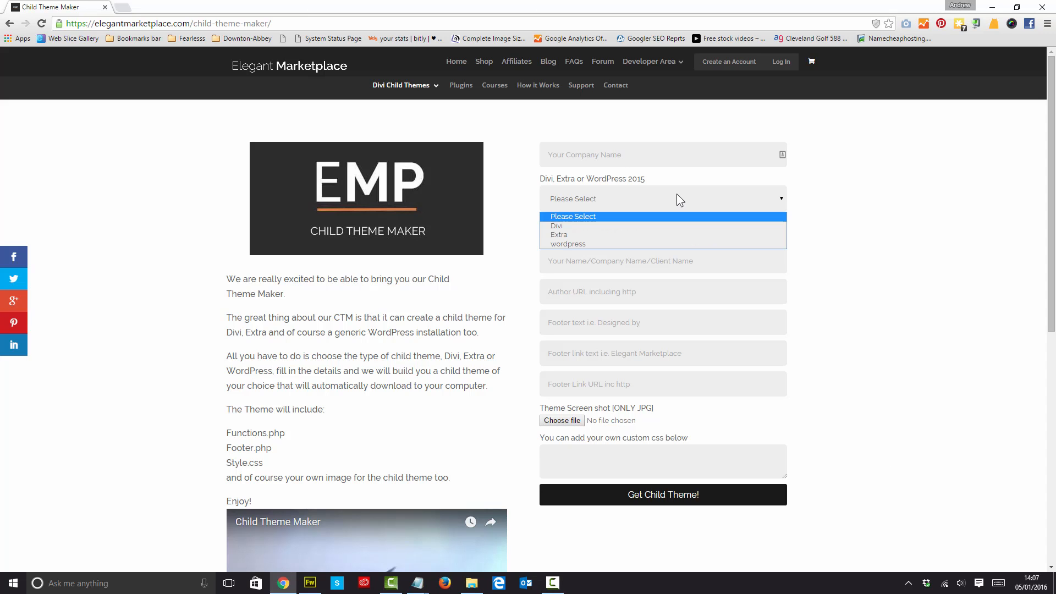
mouse_move(614, 229)
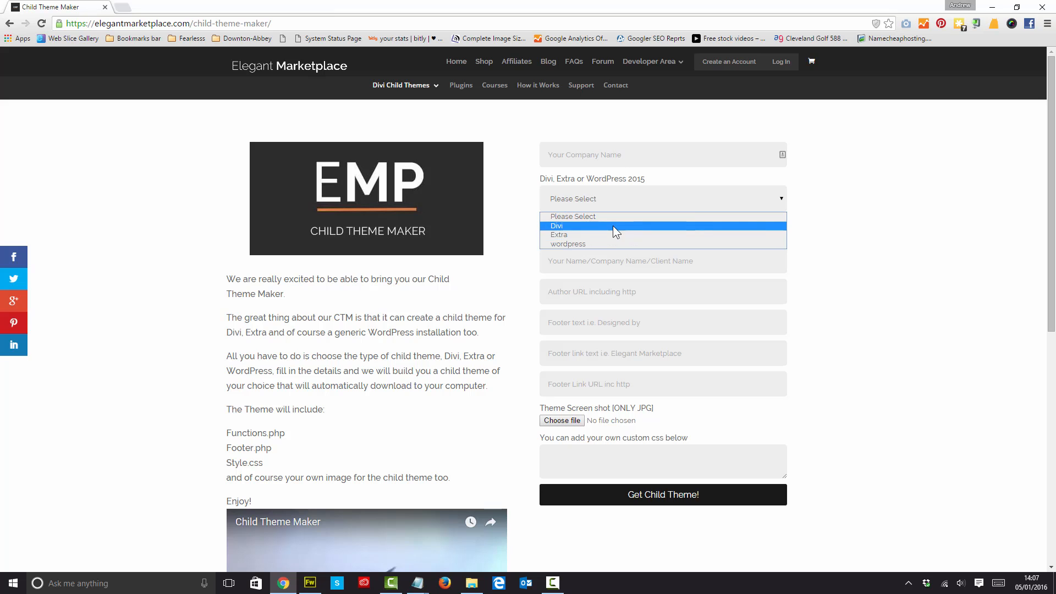
mouse_move(600, 232)
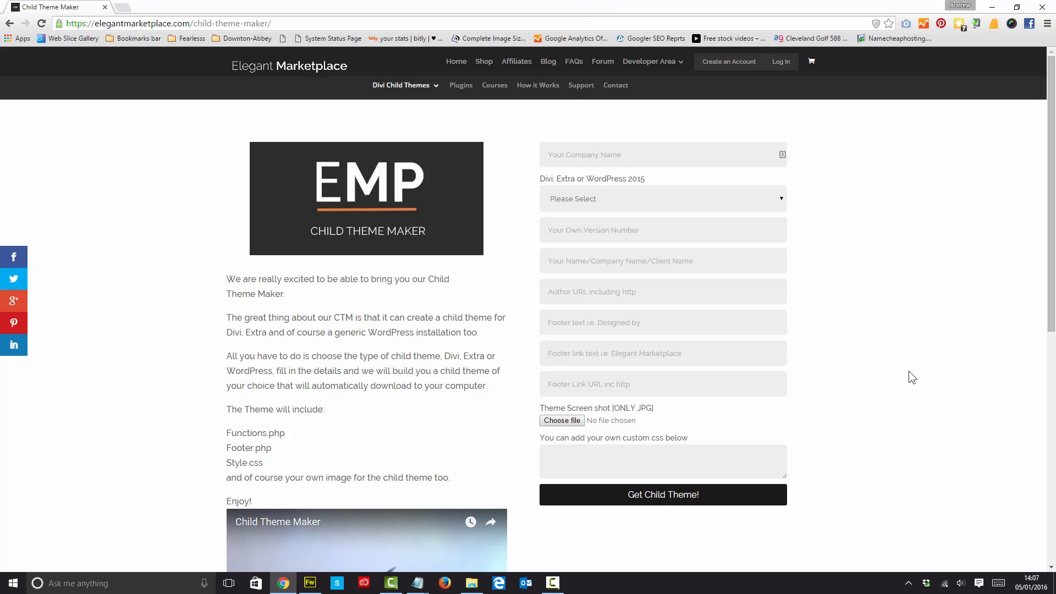
click(636, 154)
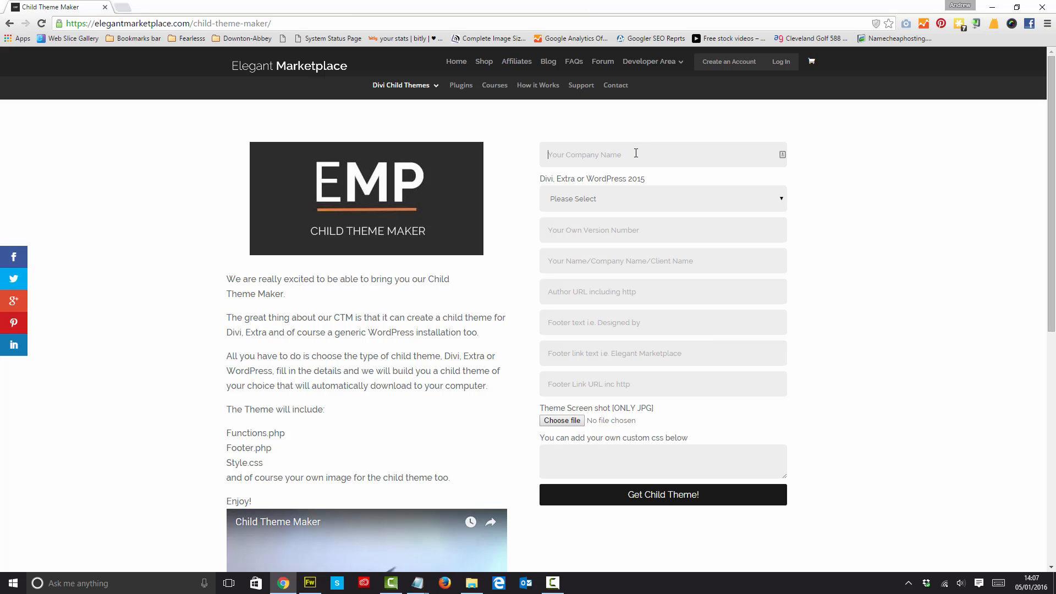
text(Somebodys Hero)
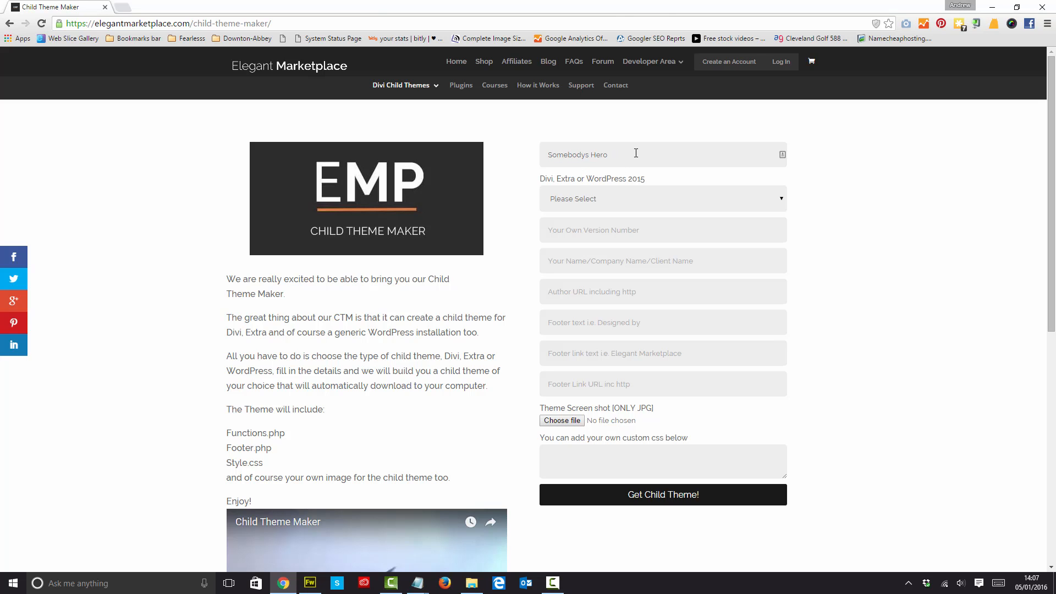
click(664, 198)
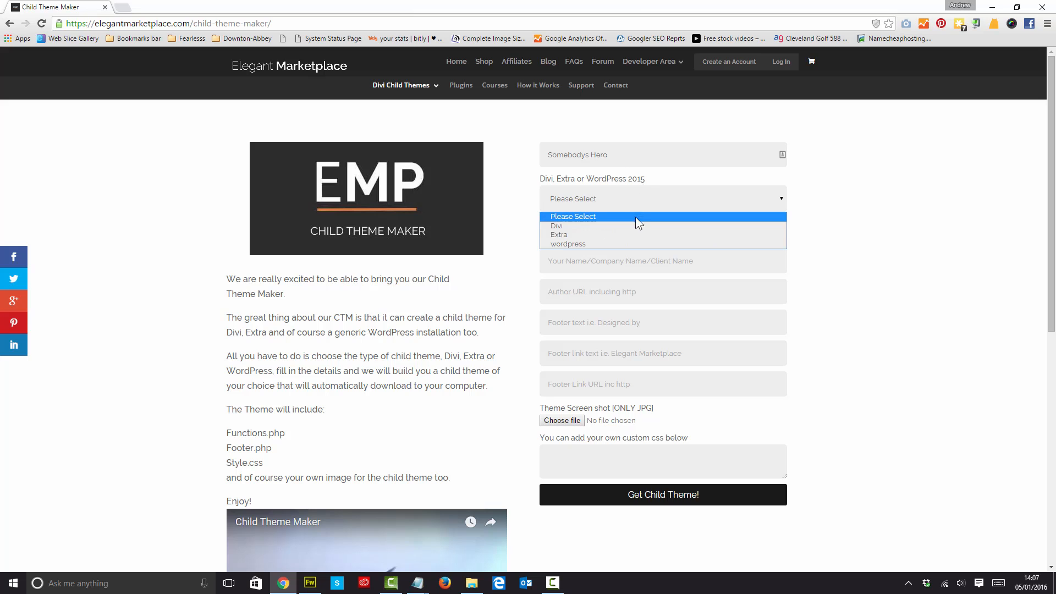
click(556, 225)
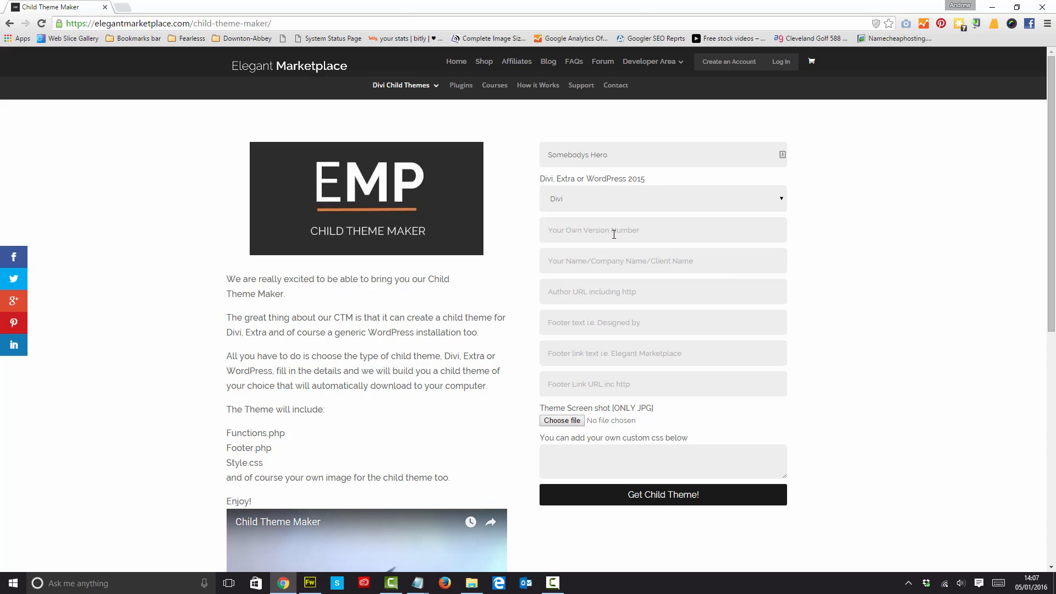
text(1)
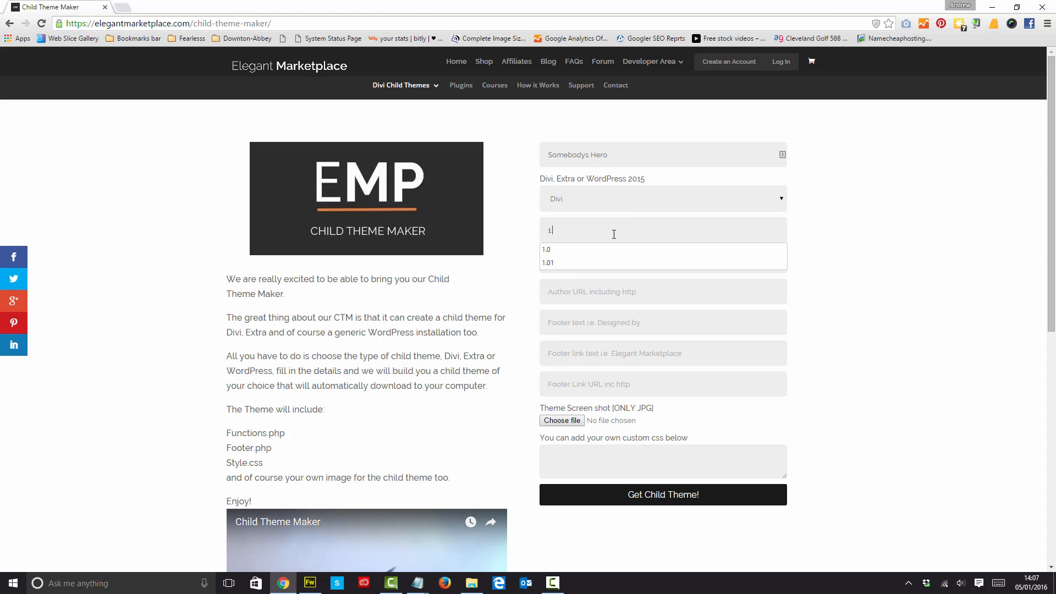
click(547, 262)
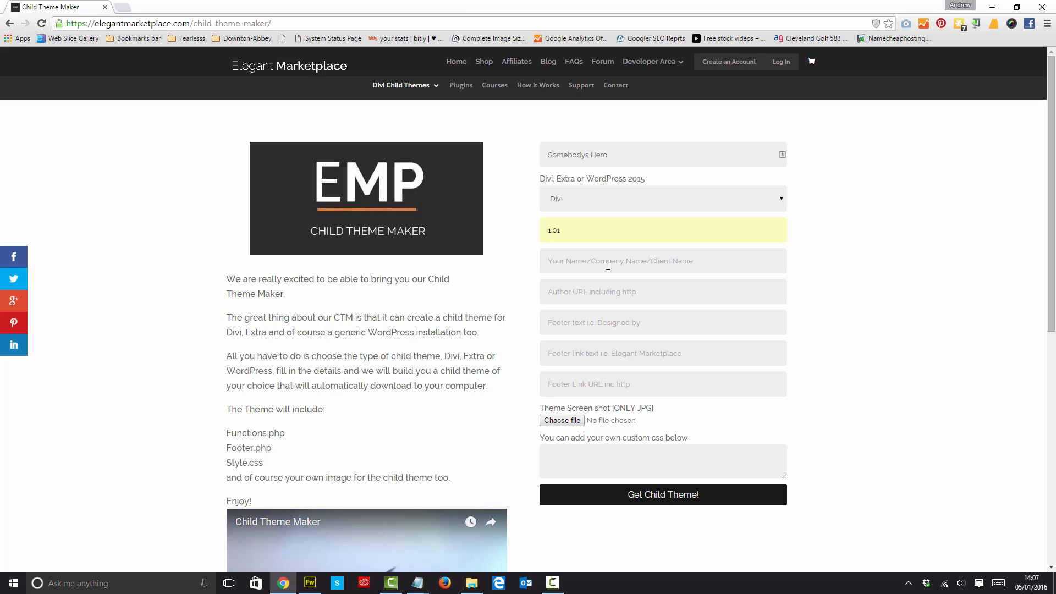
Fill in client Somebodys, the suggested author, 'Designed By' footer text and the somebodyshero.co.uk link
text(Somebodys Hero)
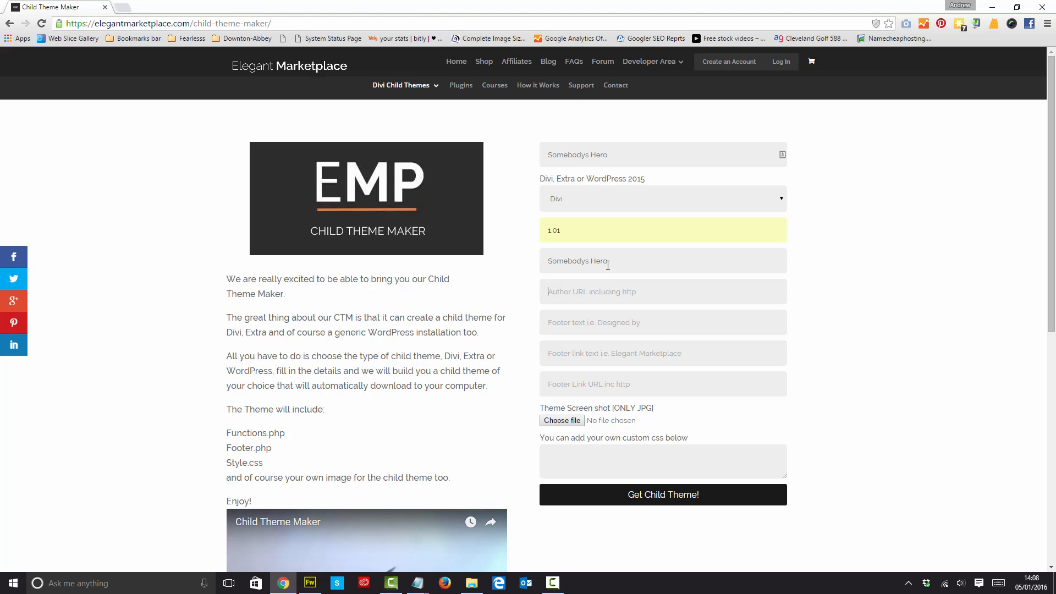
text(Andrew Palmer)
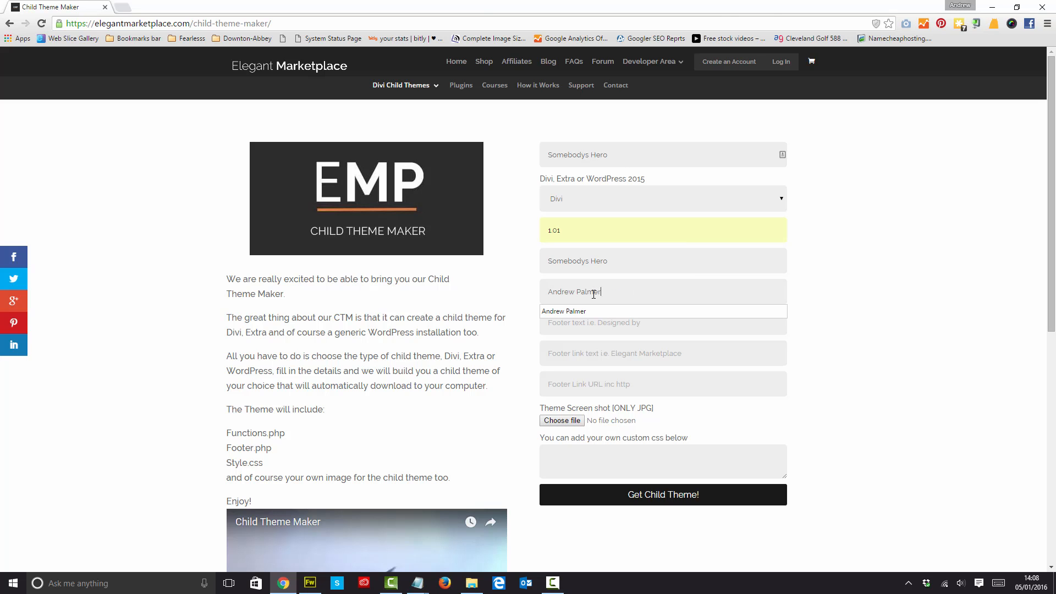
click(583, 322)
text(D)
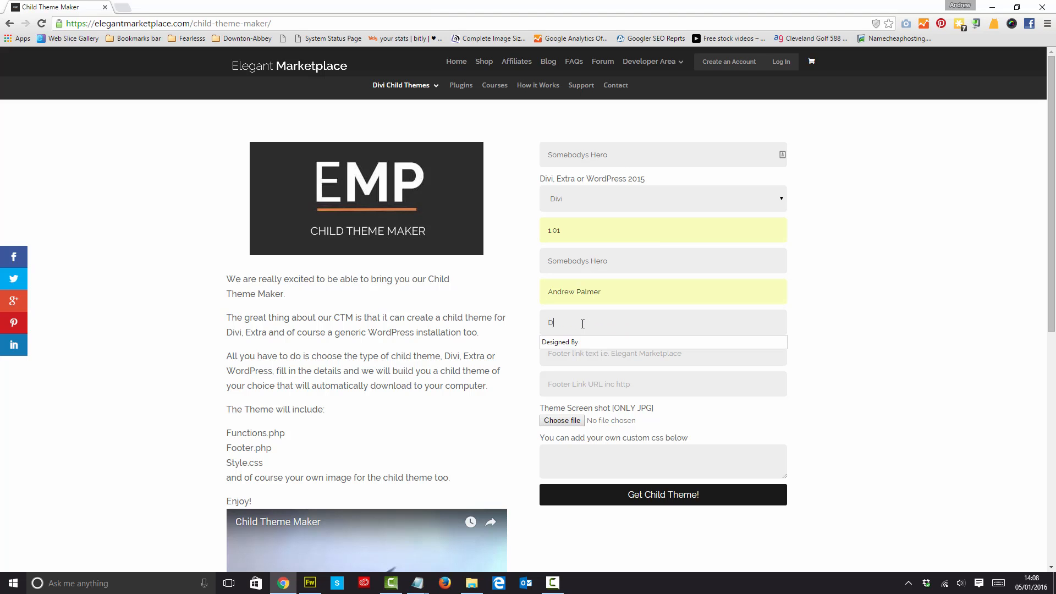
text(esigned By)
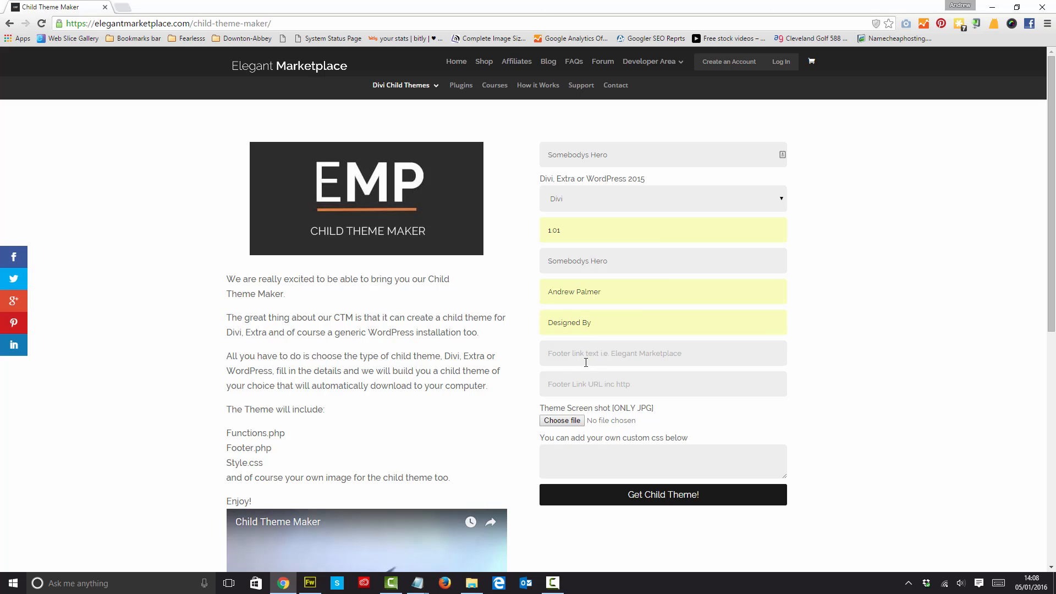
mouse_move(602, 355)
text(http)
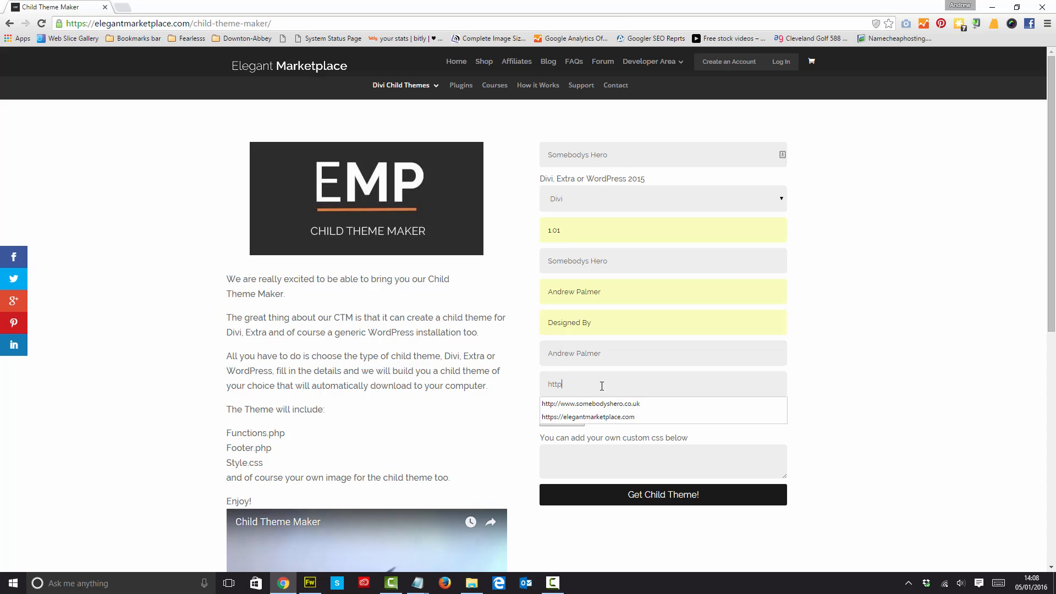
click(589, 403)
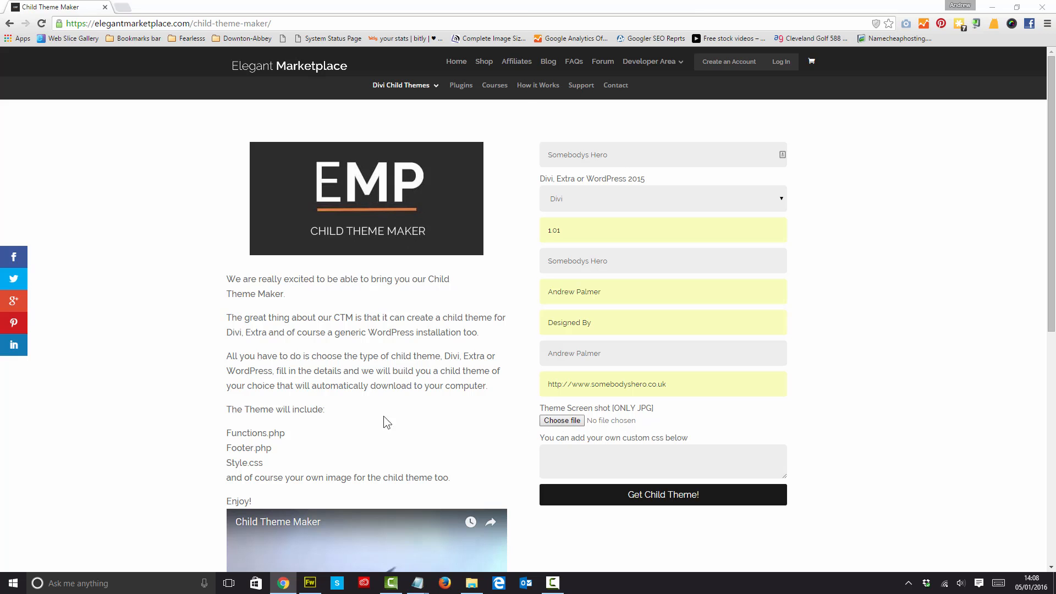
Attach emp_logo.jpg as the theme screenshot and move into the custom CSS box
click(561, 421)
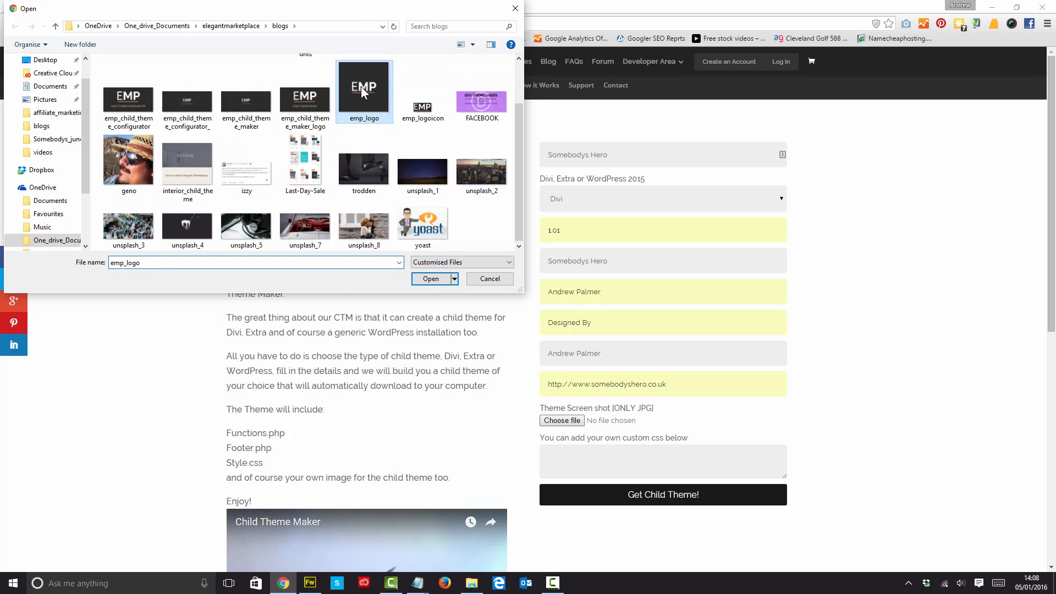
click(430, 279)
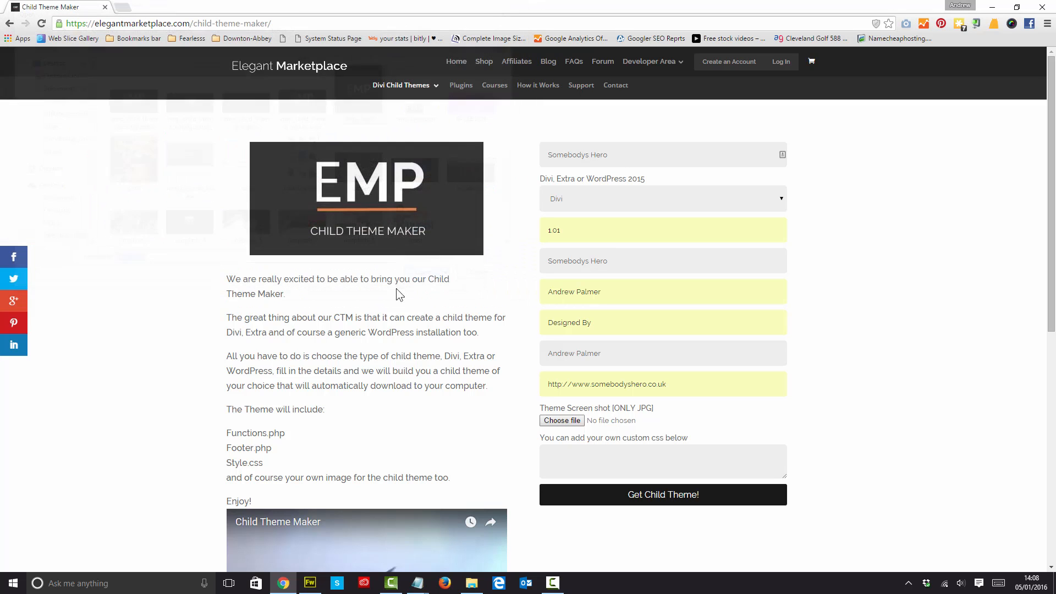
click(561, 420)
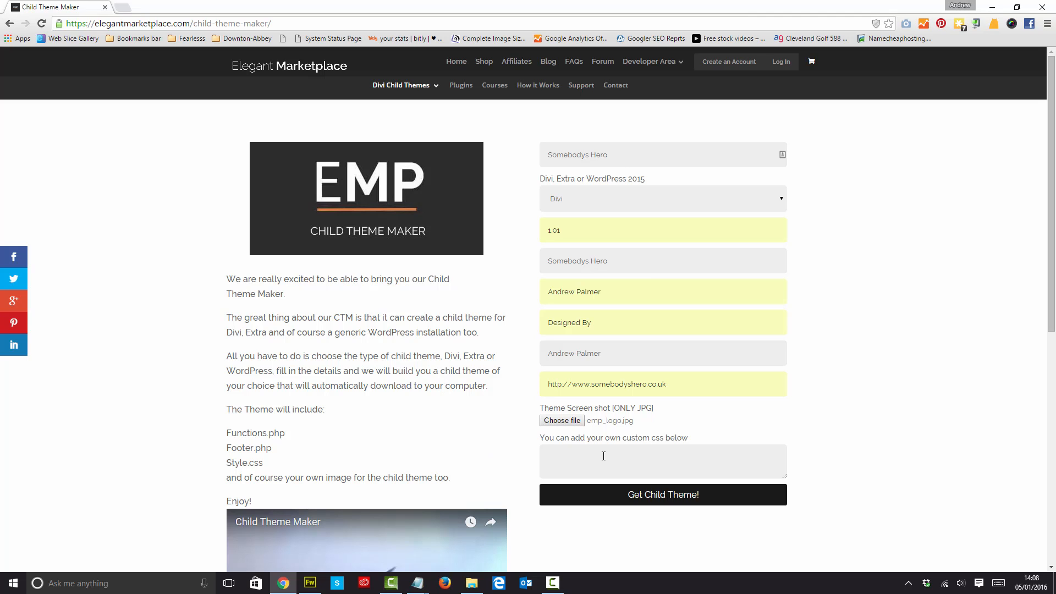
click(603, 461)
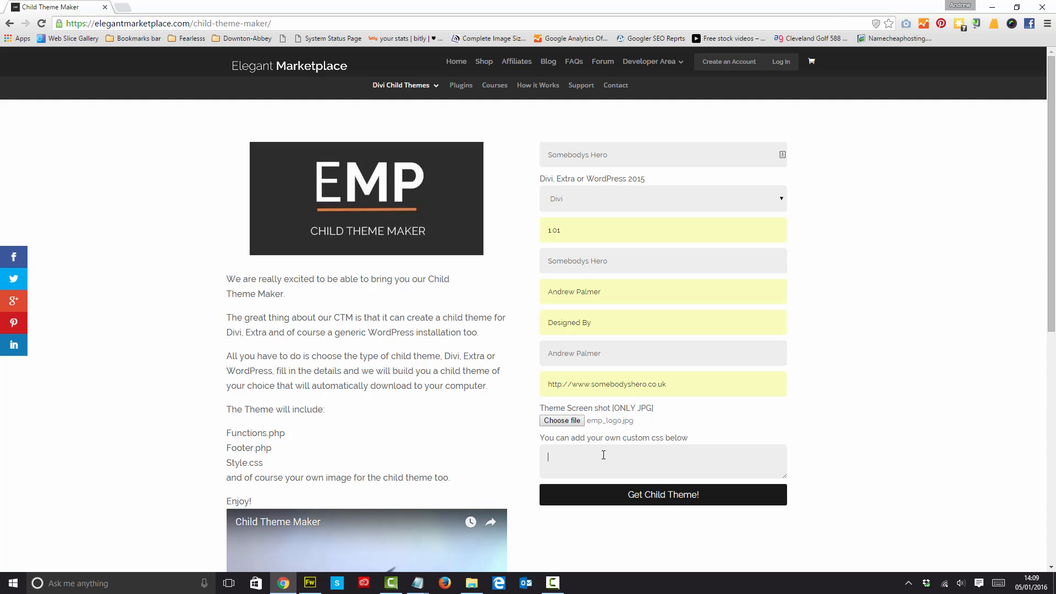
Generate the child theme so somebodys-hero.zip downloads
click(664, 495)
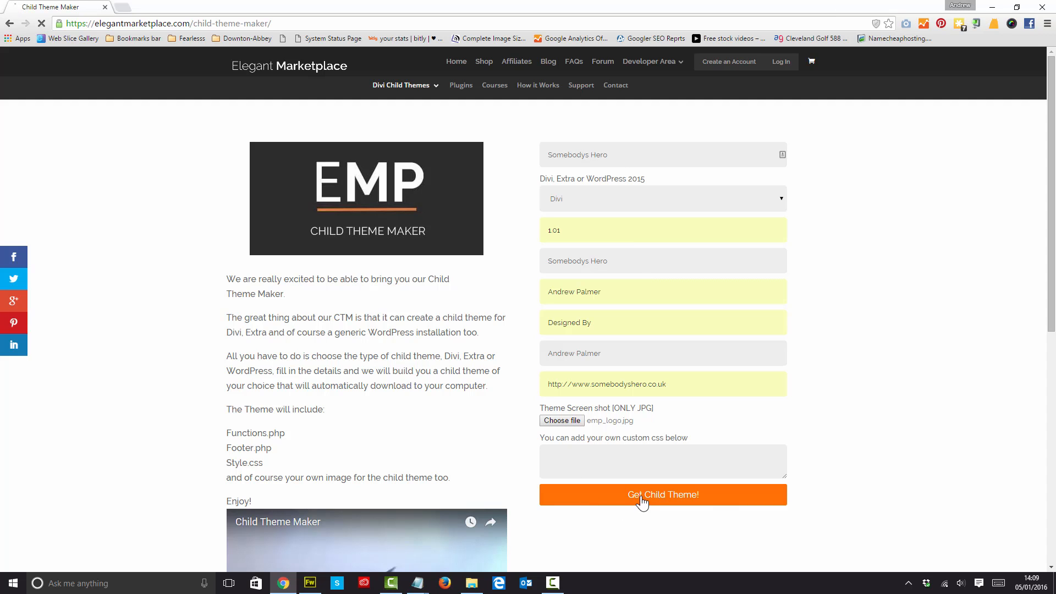
click(664, 495)
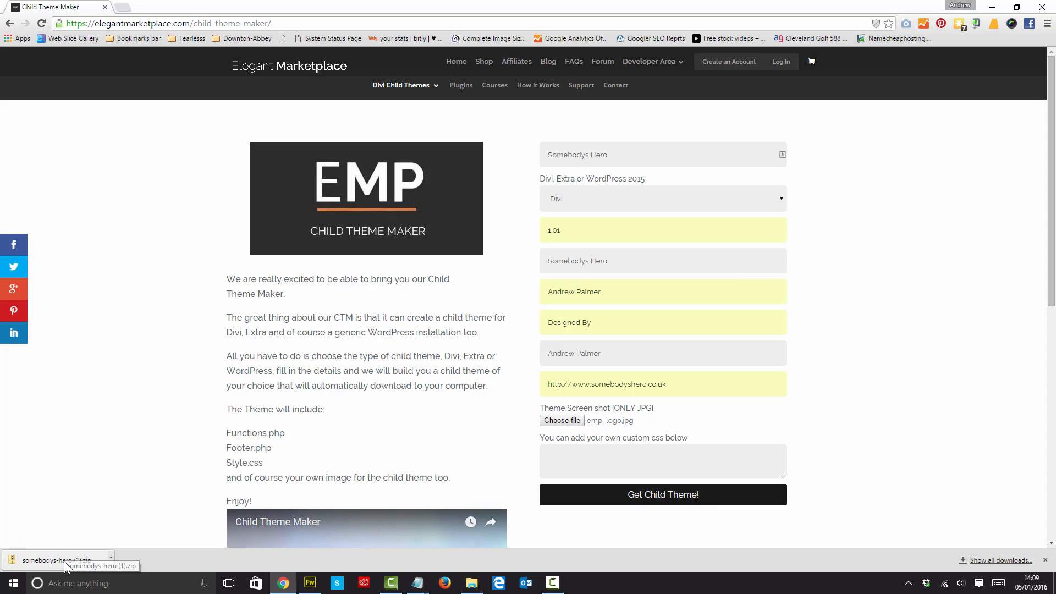
mouse_move(112, 570)
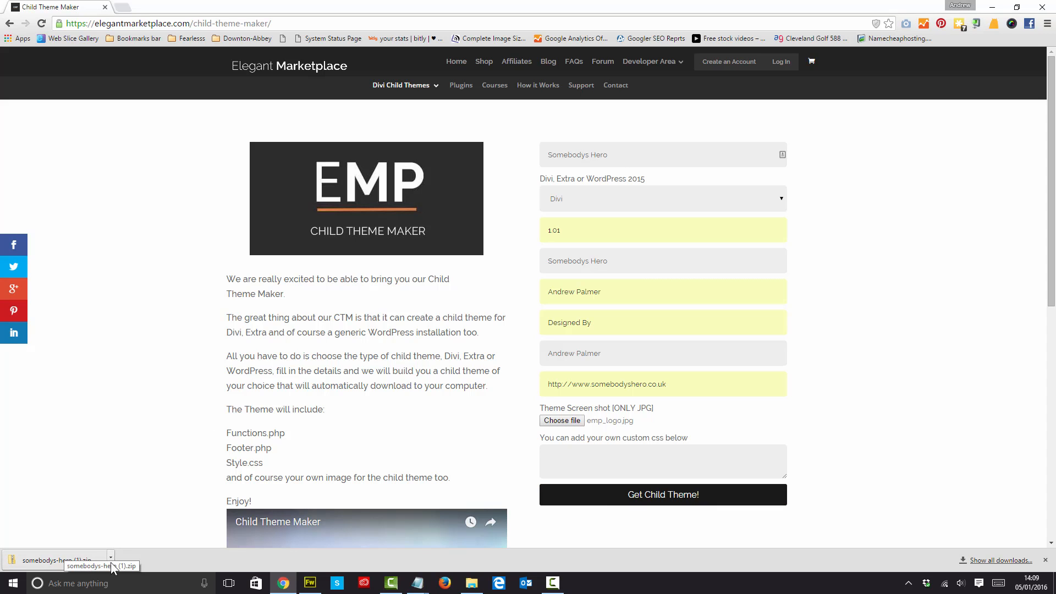
mouse_move(175, 563)
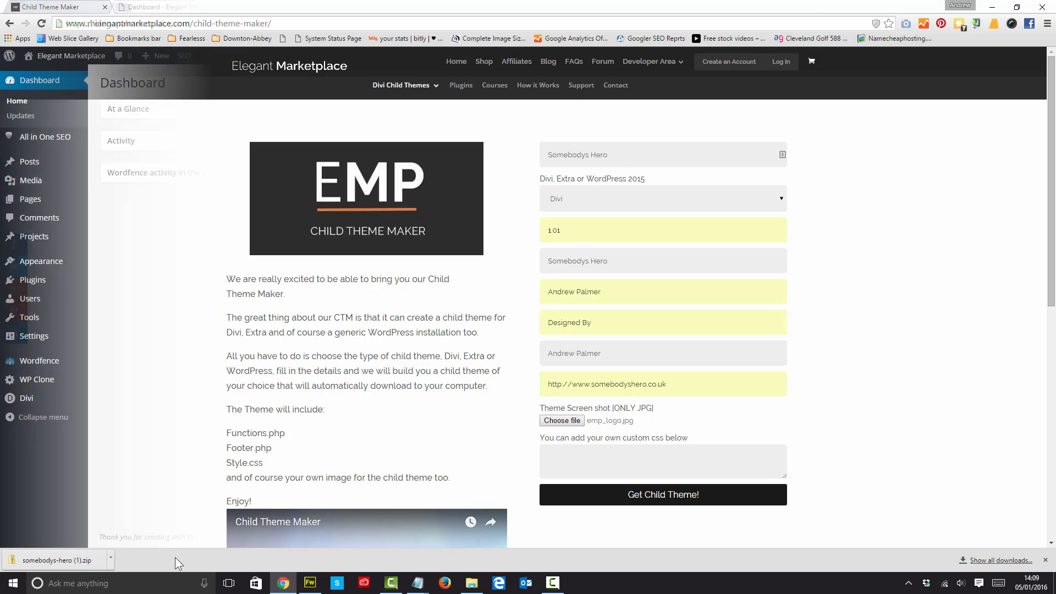
From the WordPress dashboard reach Appearance > Themes and start adding a new theme
click(159, 7)
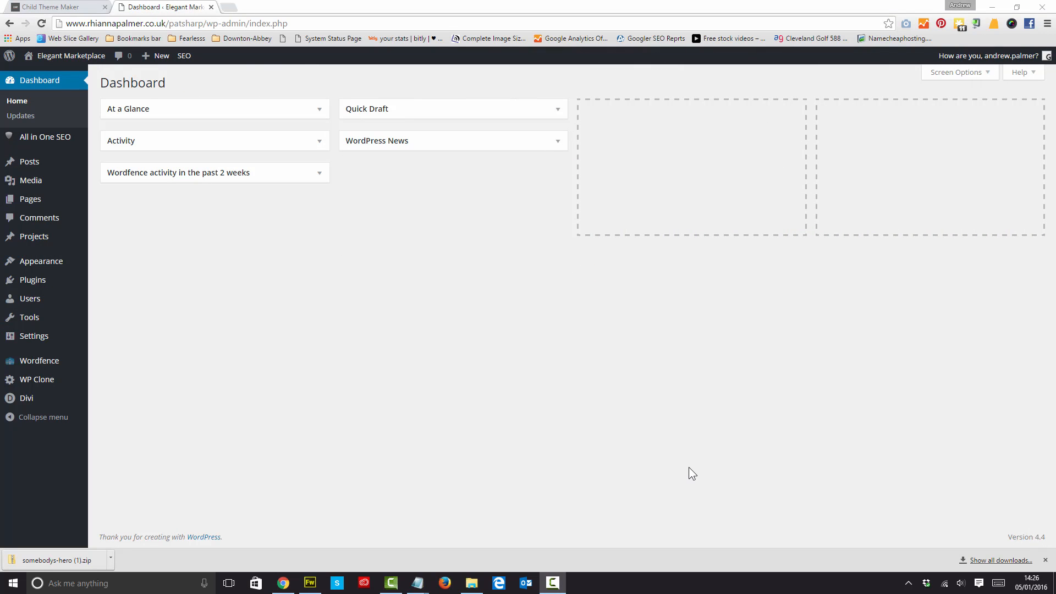
mouse_move(343, 387)
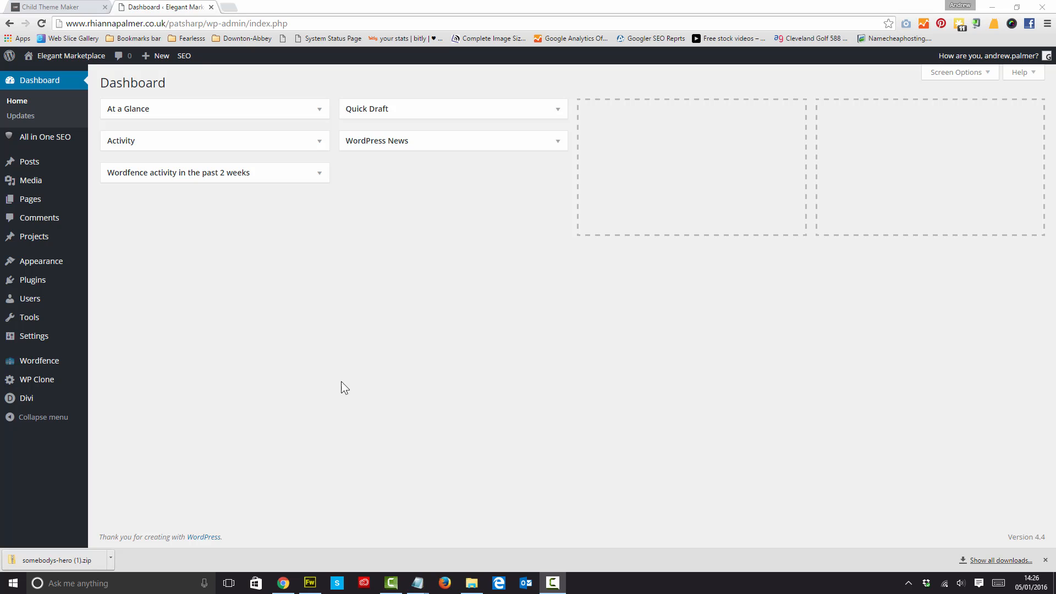
click(17, 318)
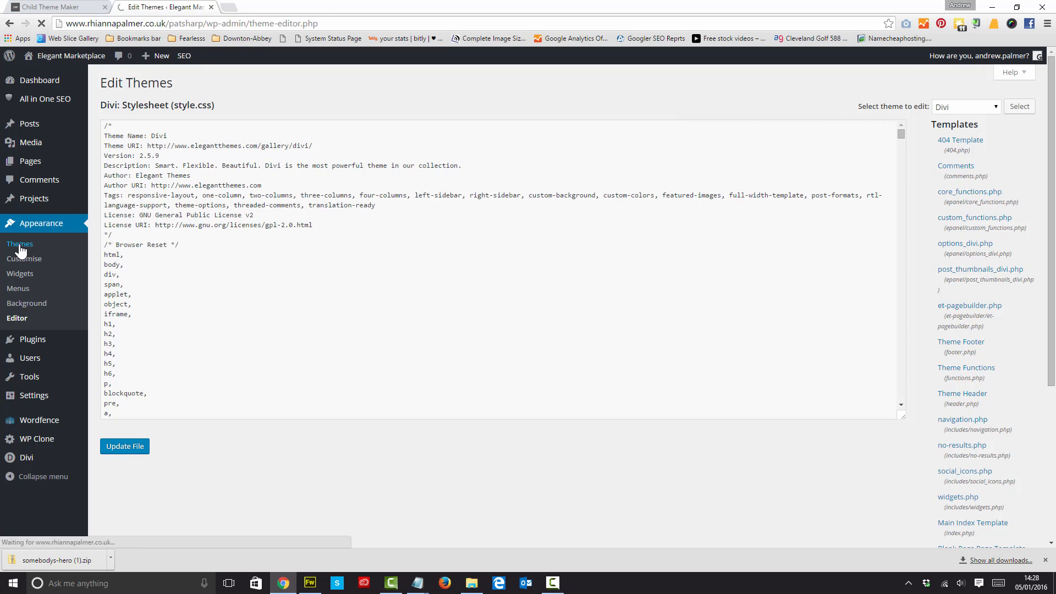
click(18, 243)
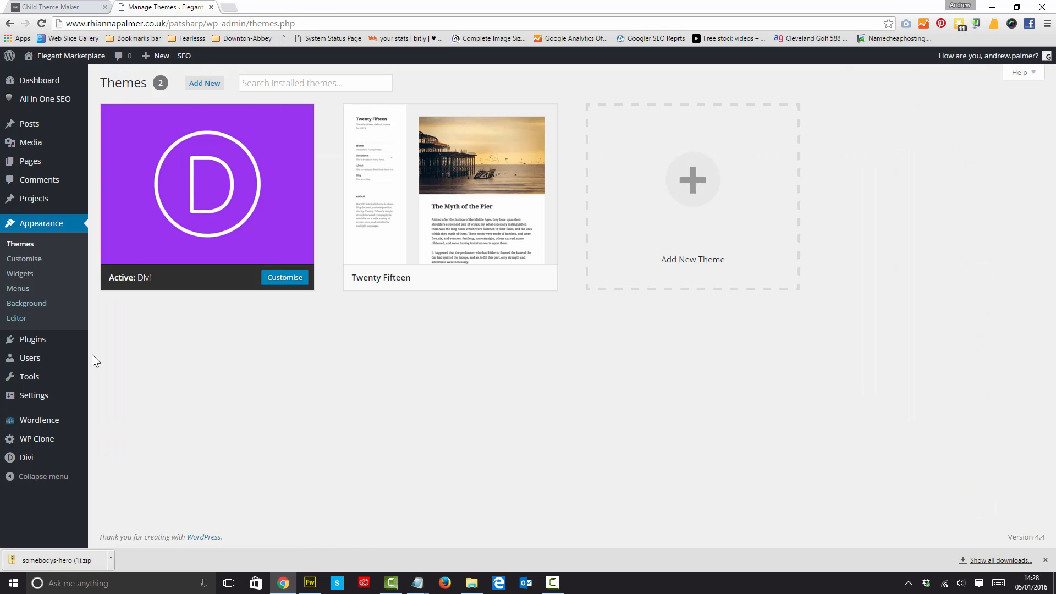
click(204, 83)
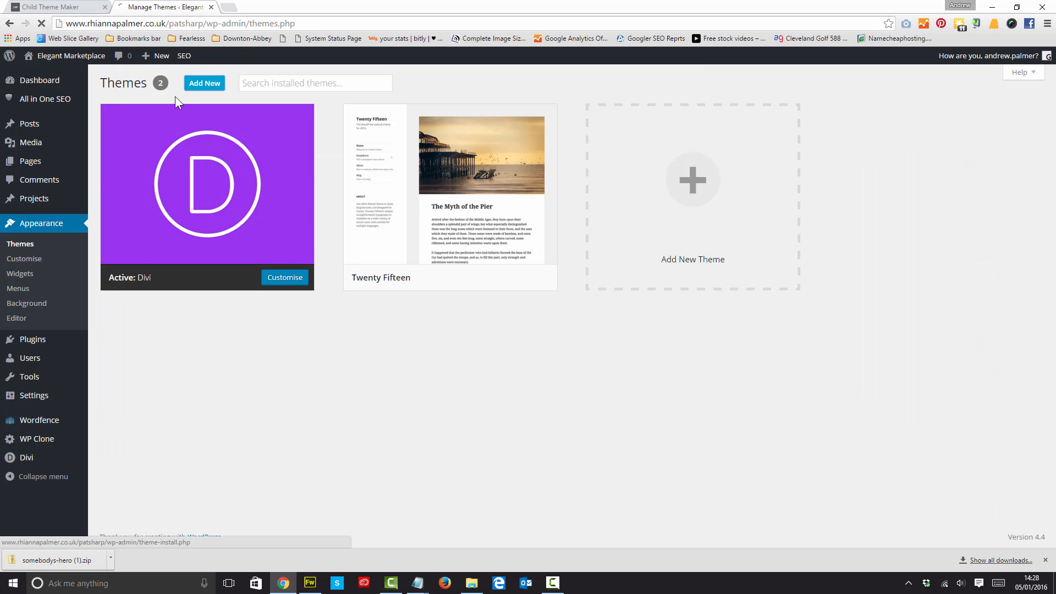
click(204, 83)
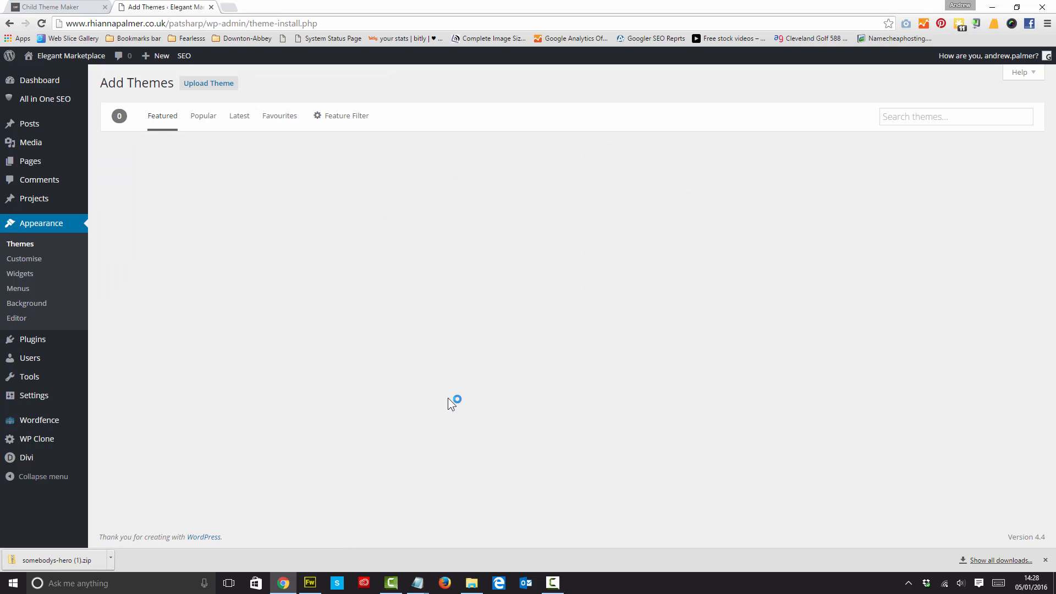
mouse_move(233, 233)
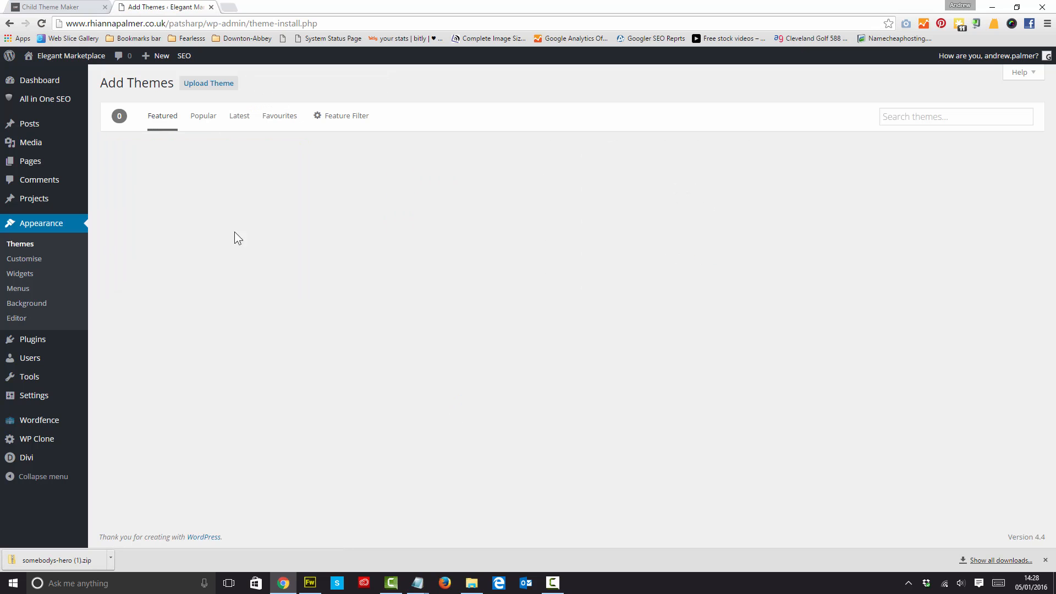
Upload somebodys-hero (1).zip from Downloads and start Install Now
click(209, 83)
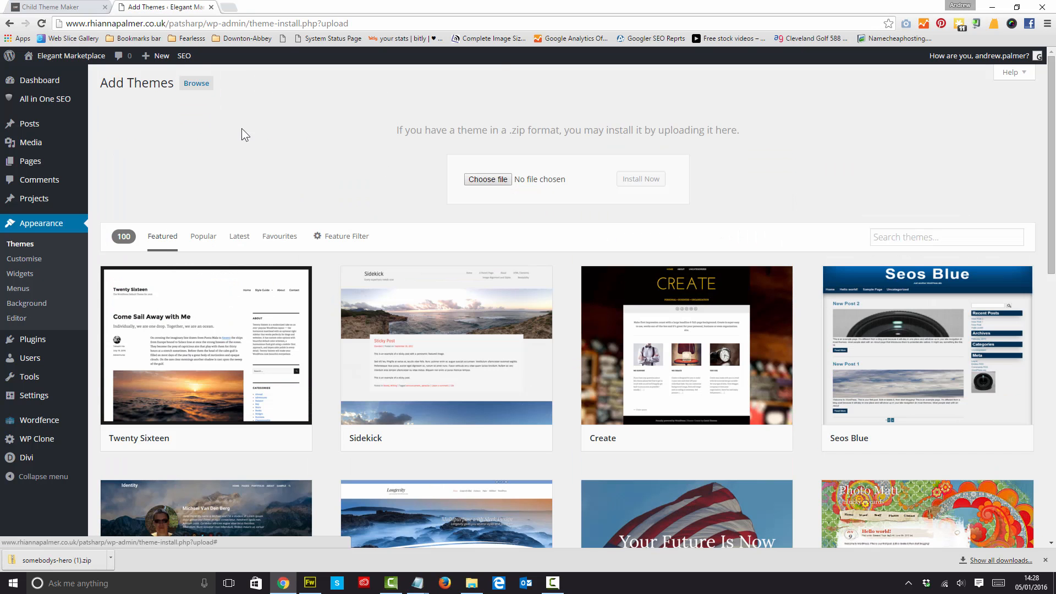
click(488, 178)
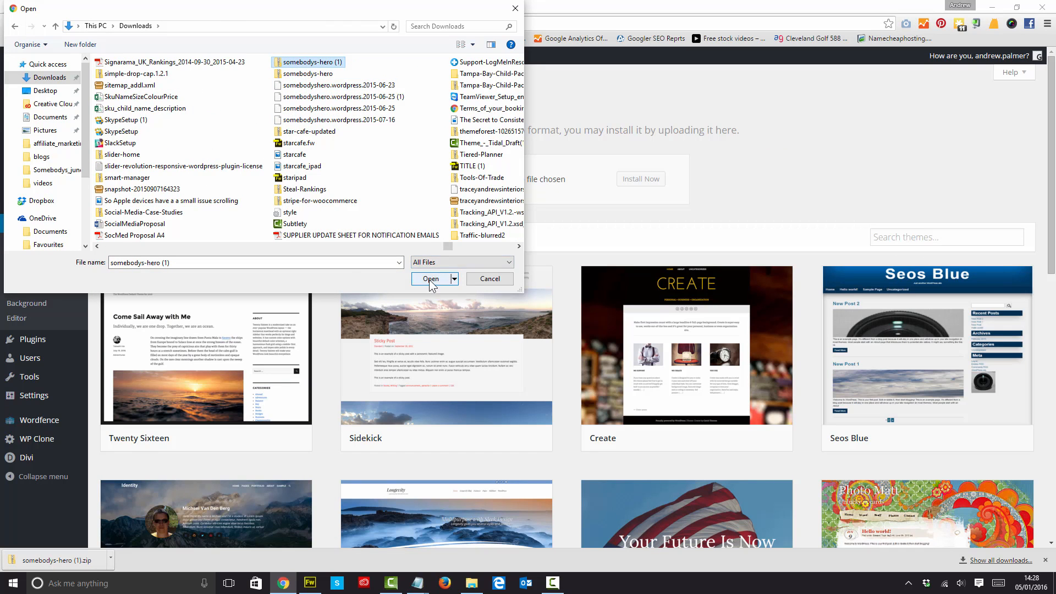
click(430, 279)
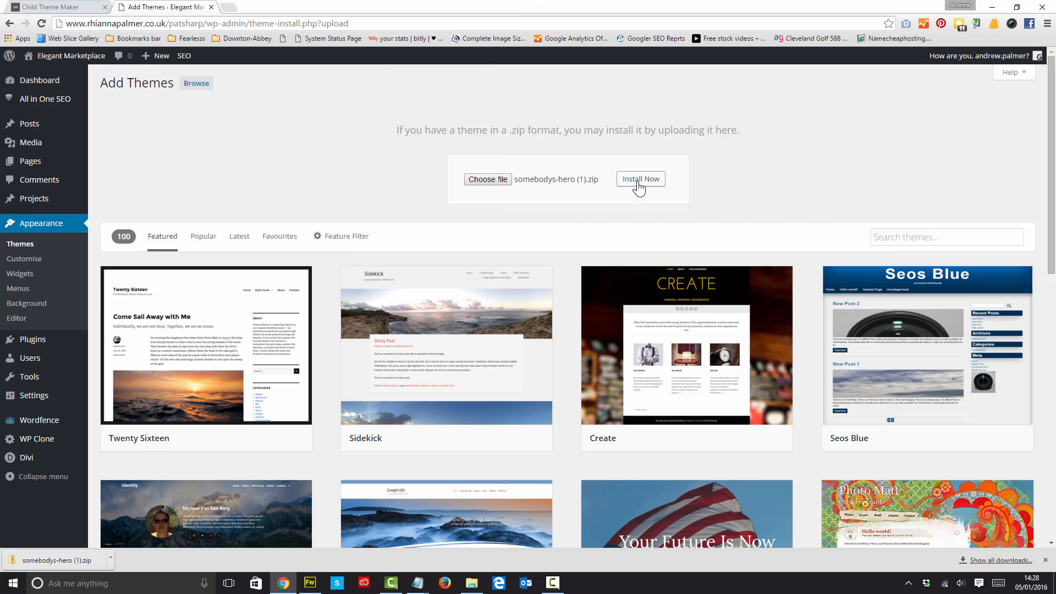
click(640, 179)
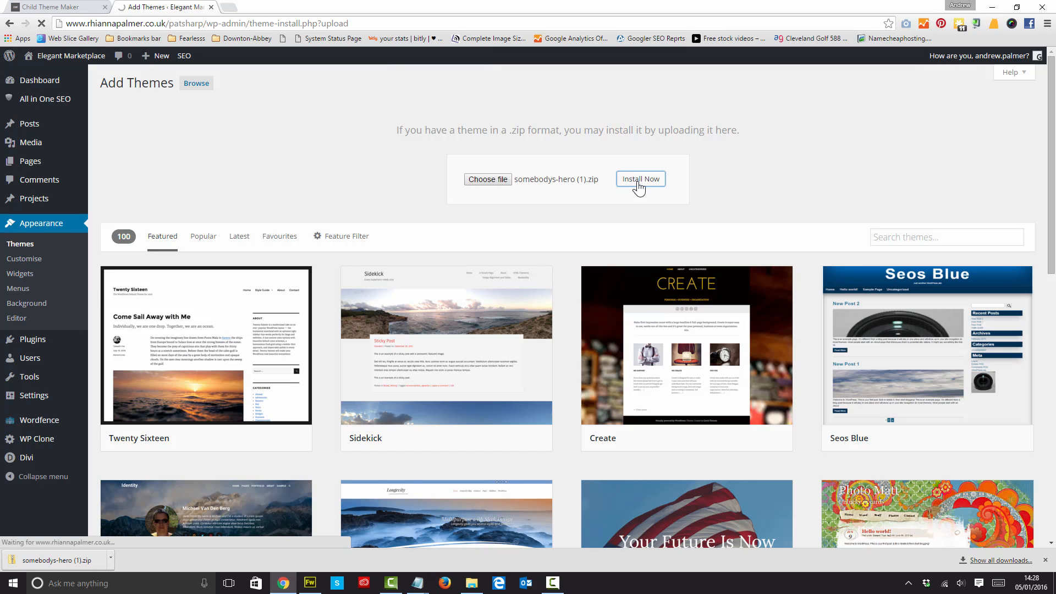
Activate the installed Somebodys Hero child theme from the install results page
click(641, 178)
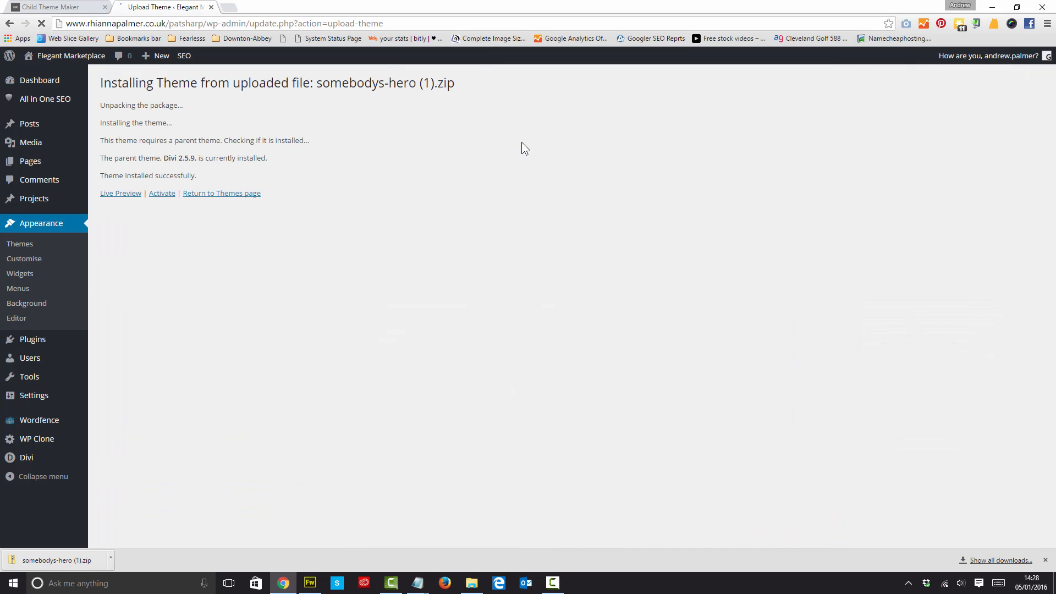
click(162, 192)
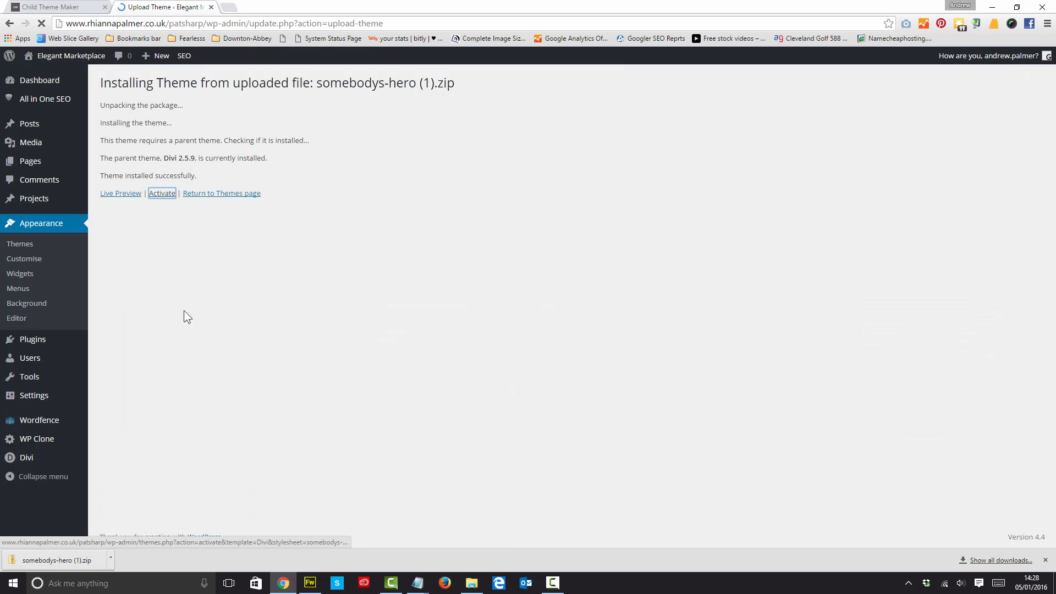
click(162, 193)
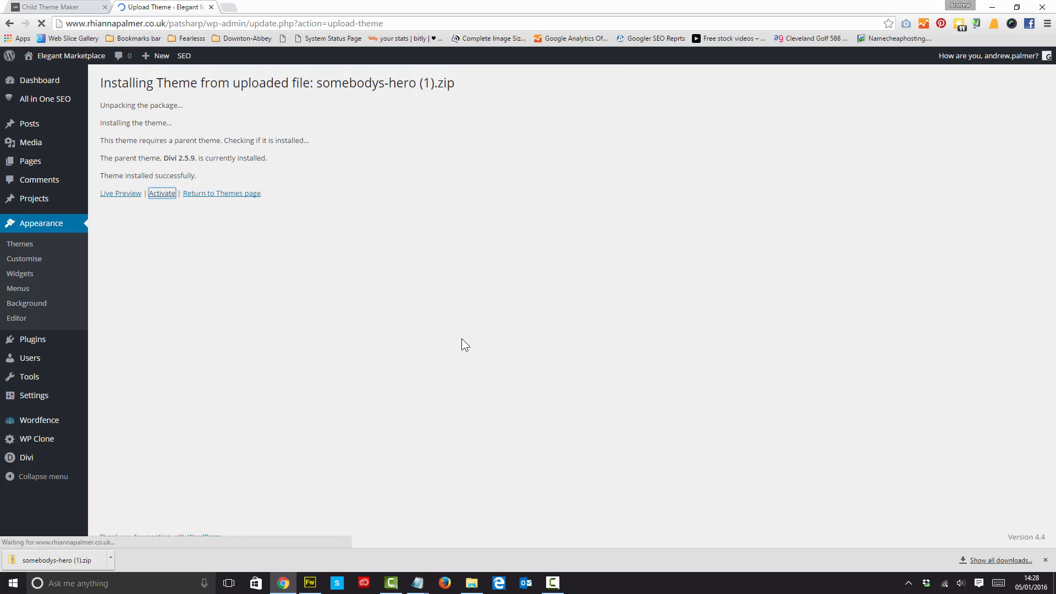
click(161, 193)
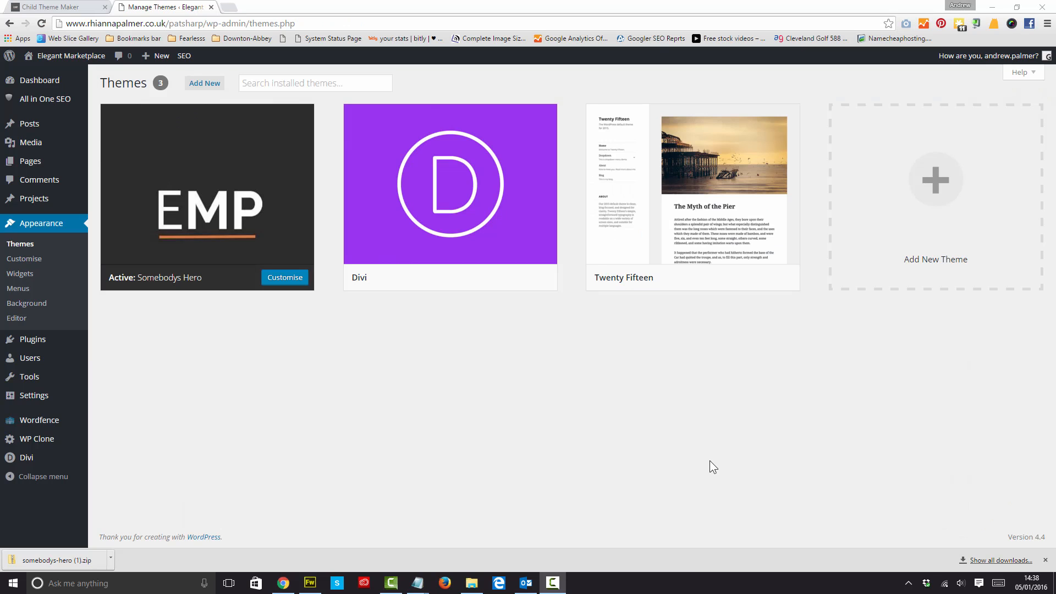
mouse_move(341, 413)
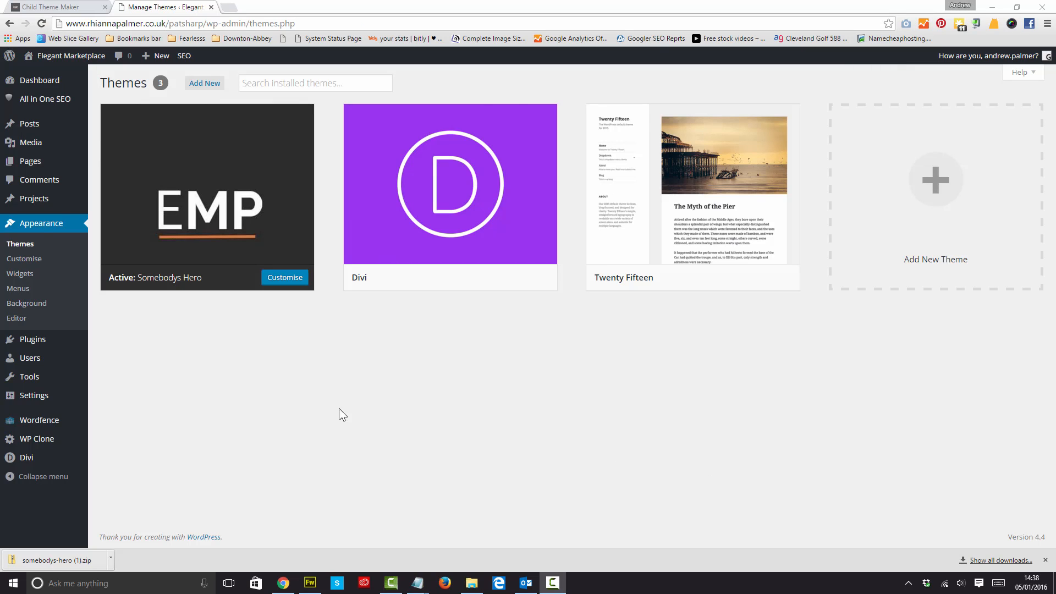
mouse_move(443, 222)
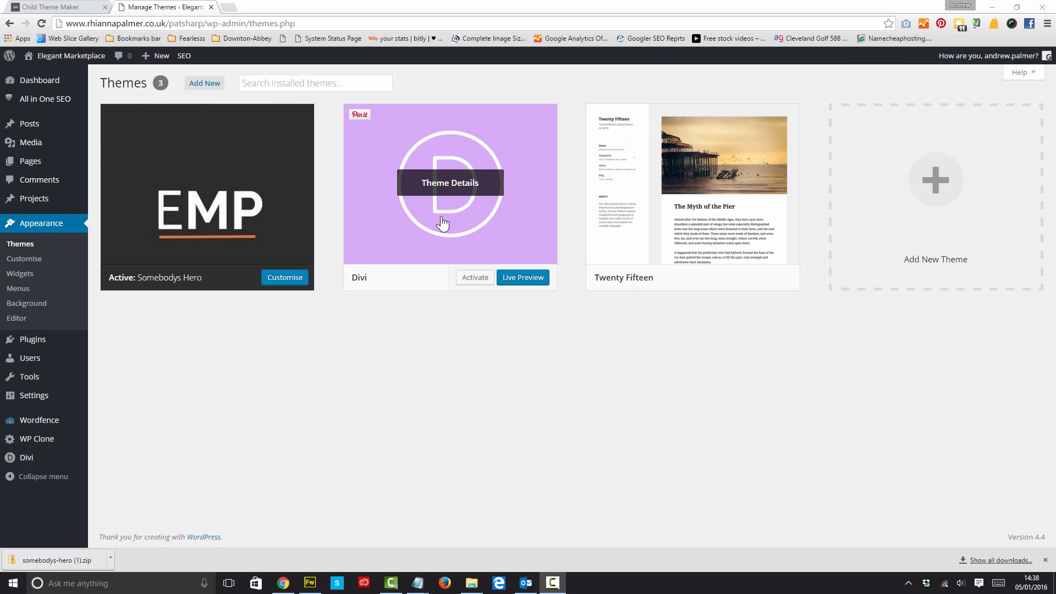
mouse_move(446, 333)
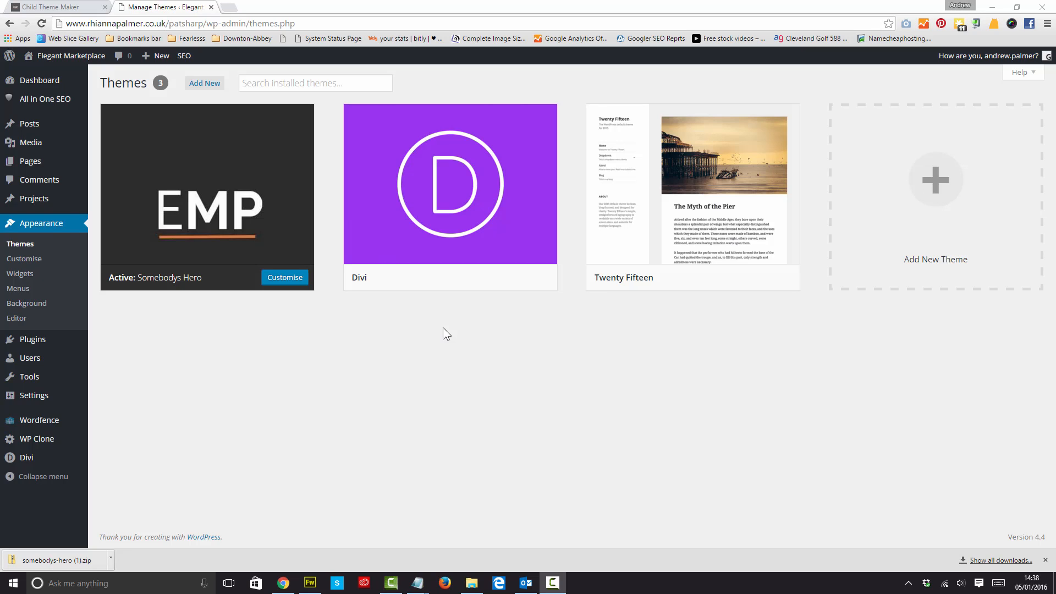
click(17, 318)
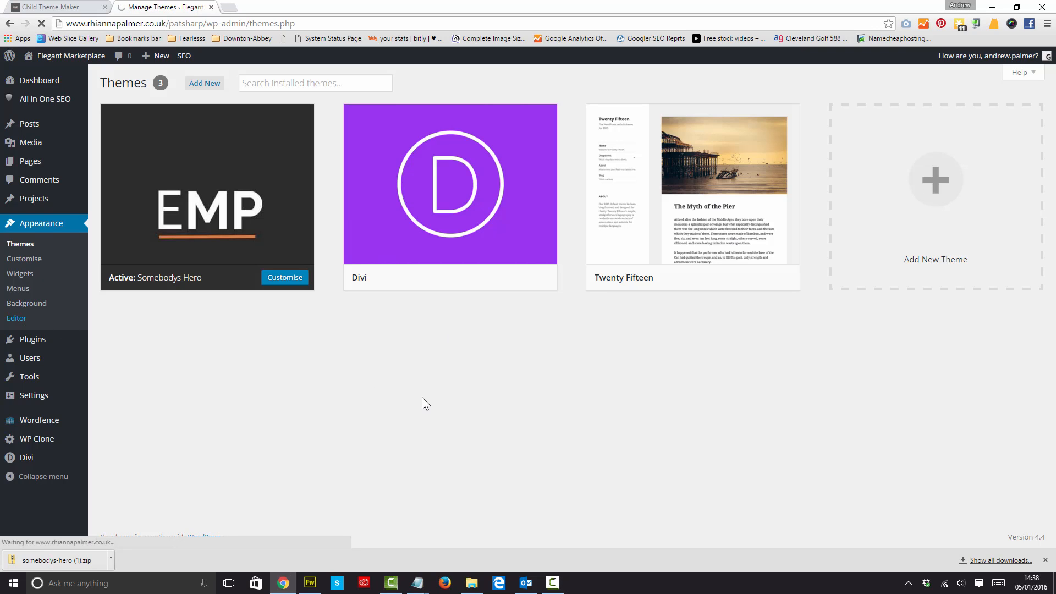
click(16, 318)
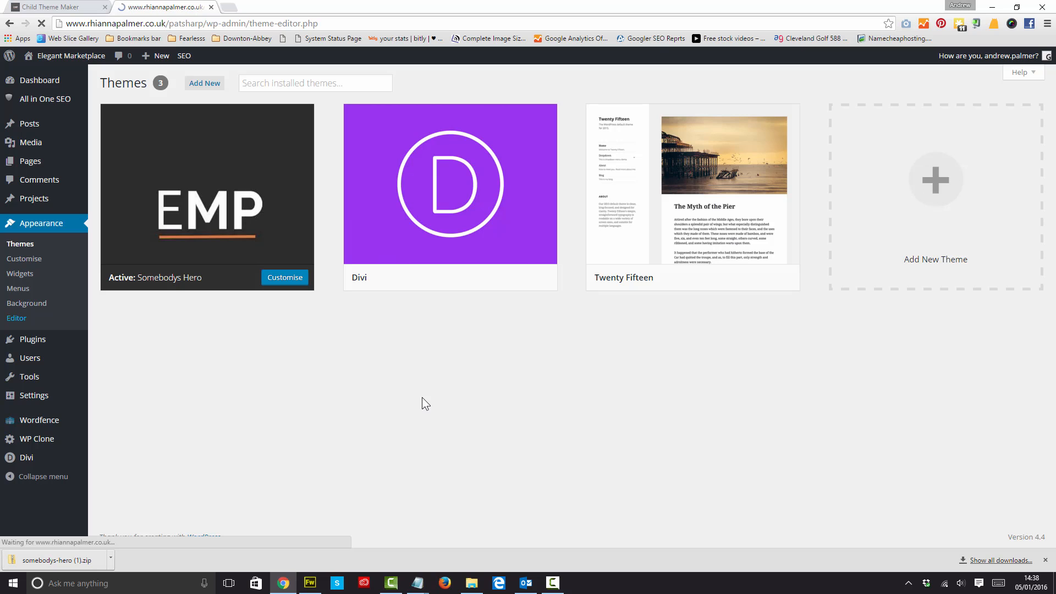
click(17, 318)
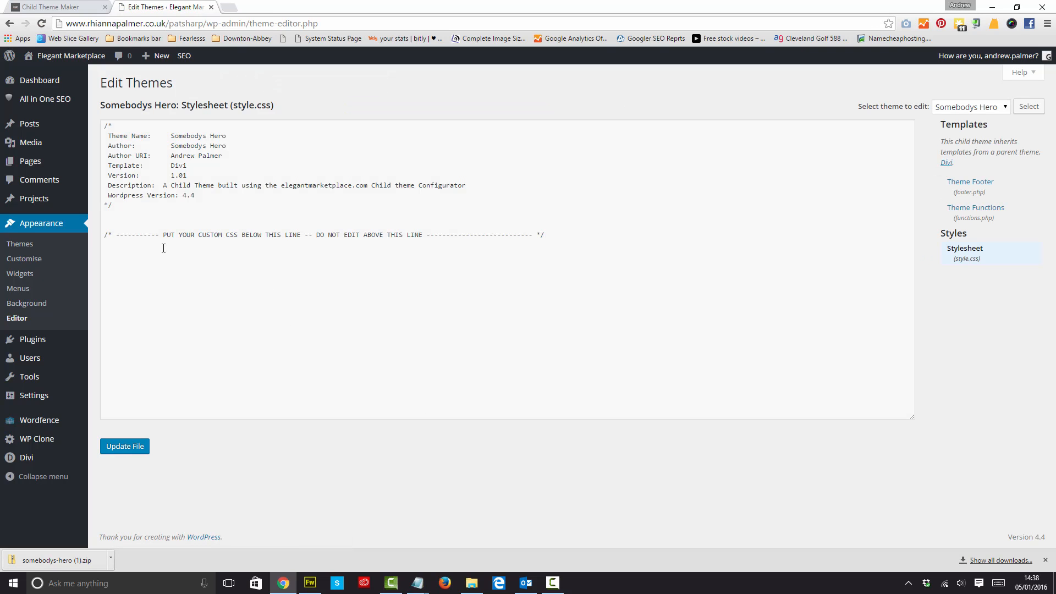
click(548, 225)
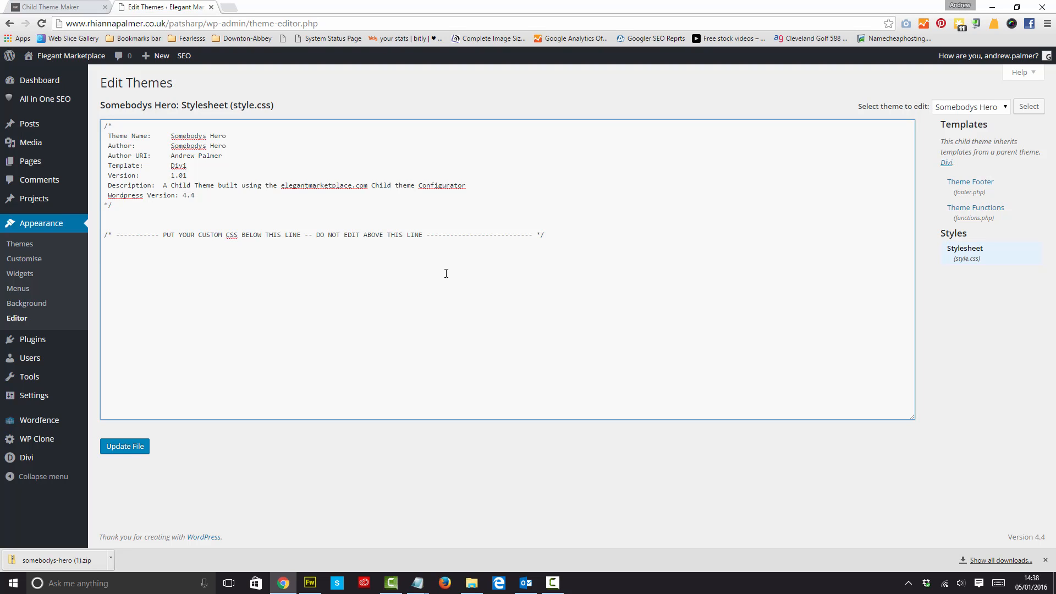
click(105, 255)
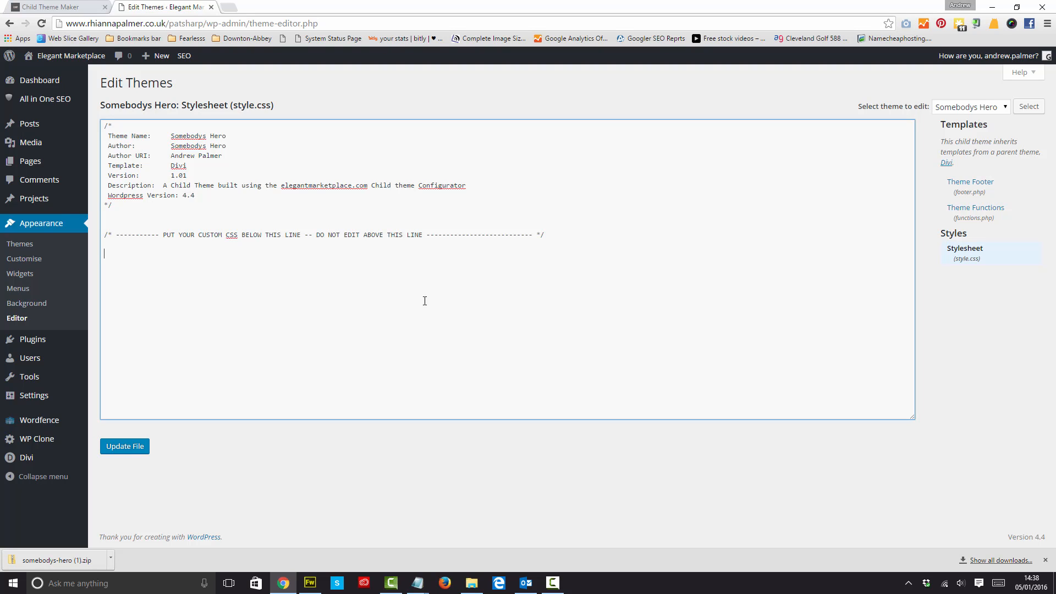
mouse_move(218, 257)
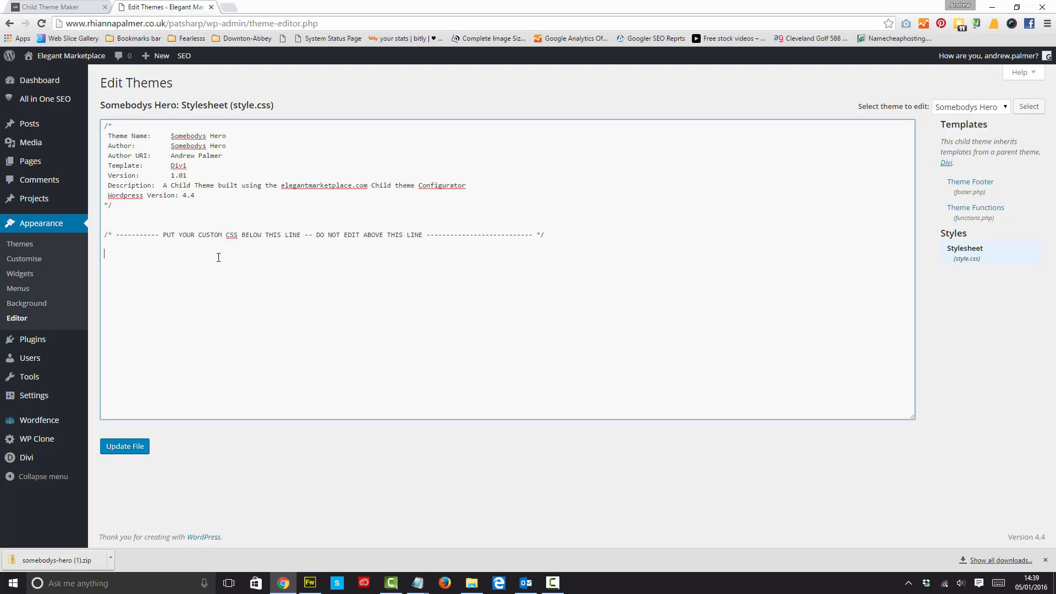
mouse_move(207, 373)
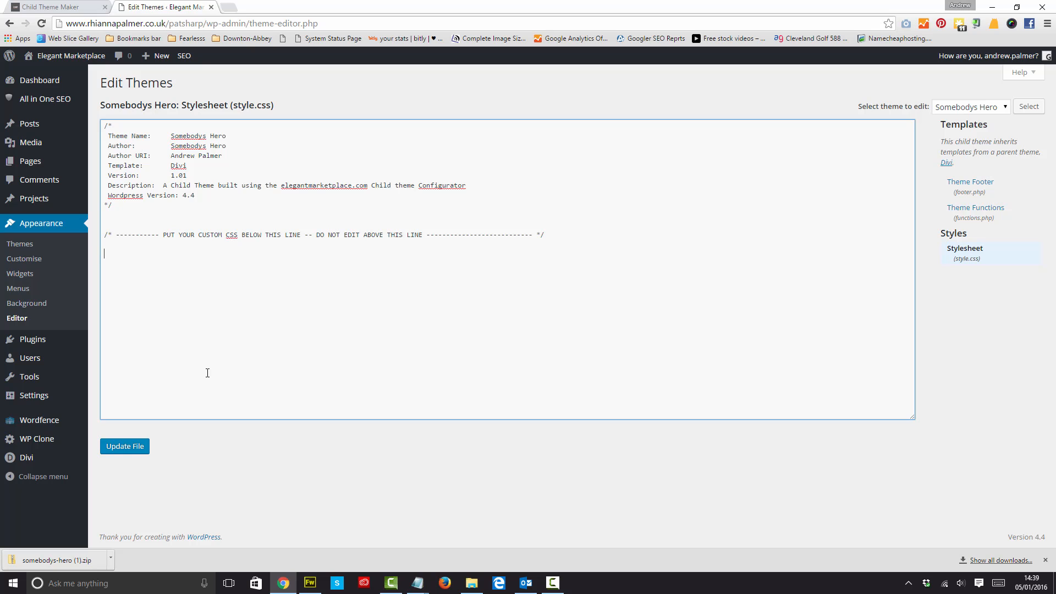
mouse_move(19, 243)
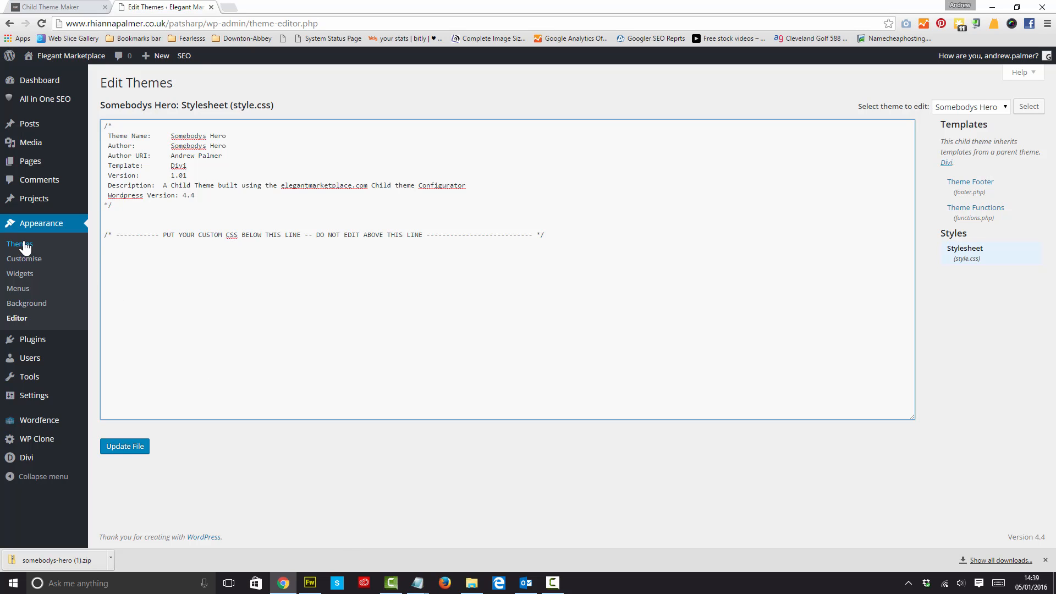
click(16, 243)
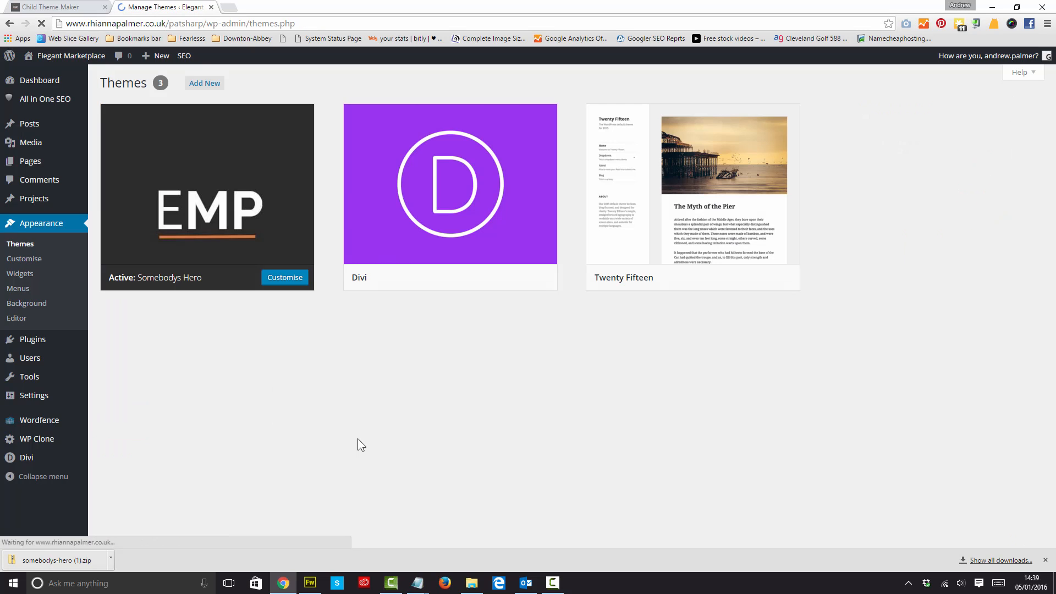